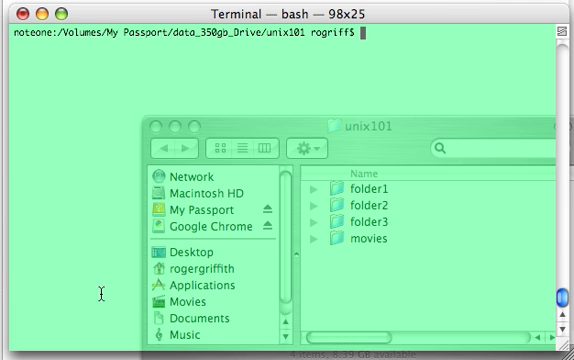
Read down through the tar manual page and quit it.
{"action": "type", "text": "tar"}
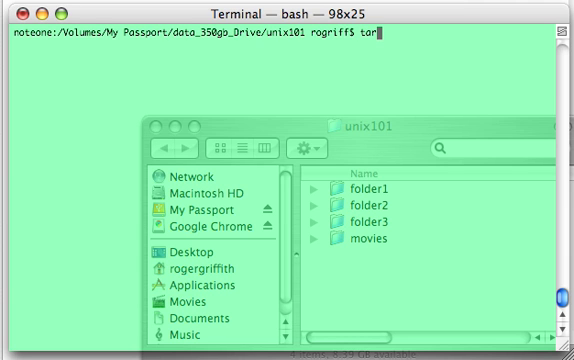
{"action": "mouse_move", "coordinate": [145, 240]}
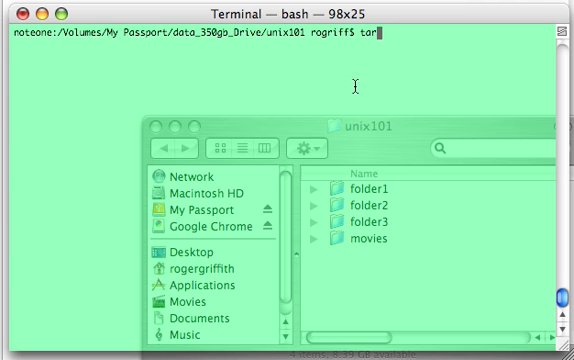
{"action": "type", "text": "mo"}
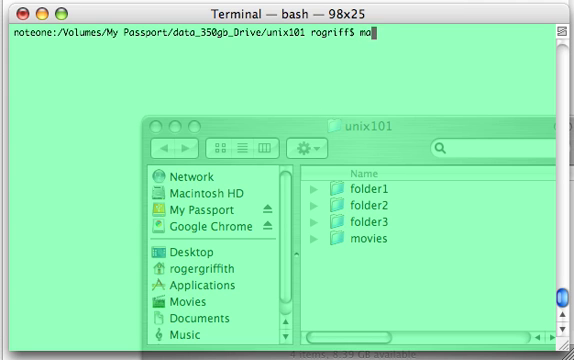
{"action": "key", "text": "Return"}
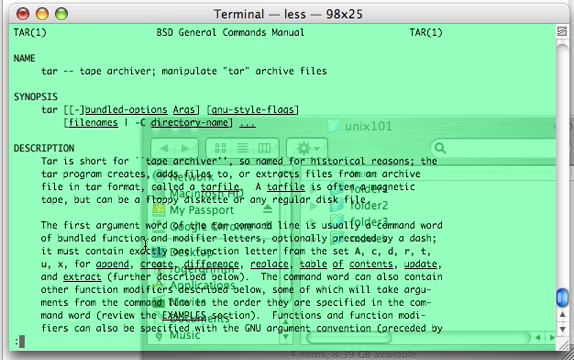
{"action": "scroll", "scroll_direction": "down", "scroll_amount": 3}
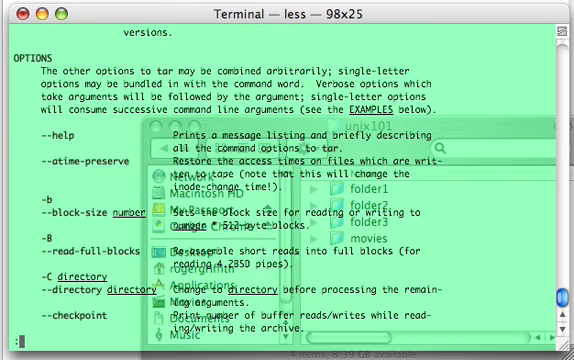
{"action": "scroll", "scroll_direction": "down", "scroll_amount": 3}
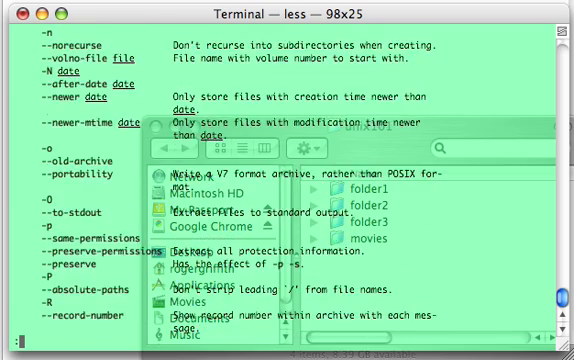
{"action": "scroll", "scroll_direction": "down", "scroll_amount": 3}
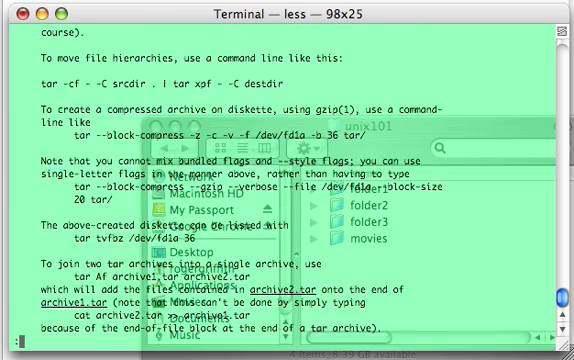
{"action": "scroll", "scroll_direction": "down", "scroll_amount": 3}
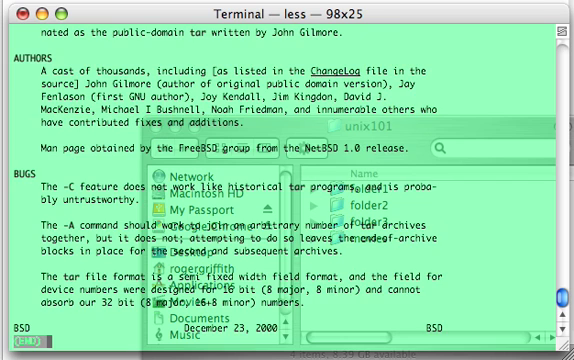
{"action": "key", "text": "q"}
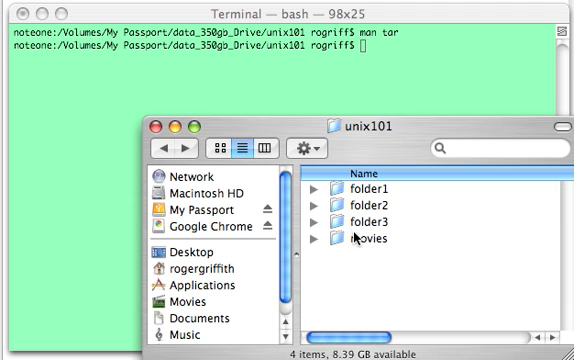
Browse into the movies folder to see its videos, then return to unix101.
{"action": "double_click", "coordinate": [373, 186]}
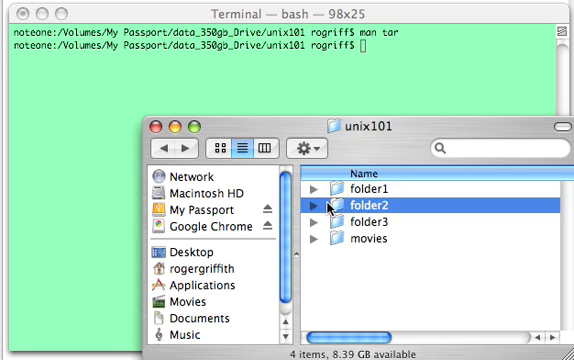
{"action": "left_click", "coordinate": [166, 152]}
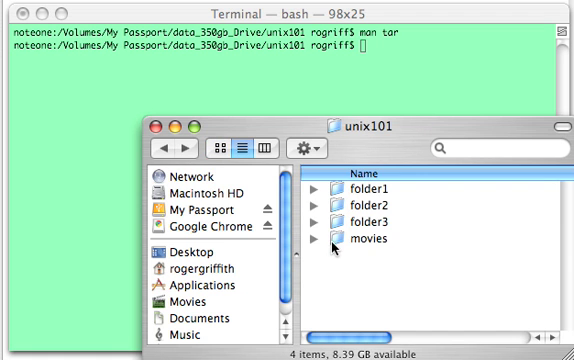
{"action": "double_click", "coordinate": [368, 244]}
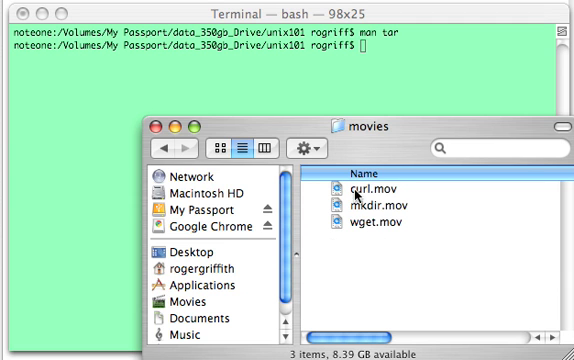
{"action": "left_click", "coordinate": [161, 151]}
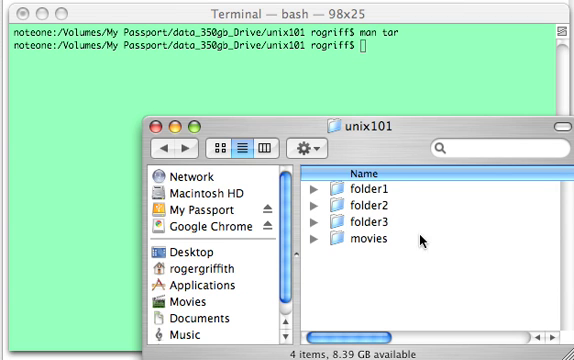
{"action": "mouse_move", "coordinate": [424, 198]}
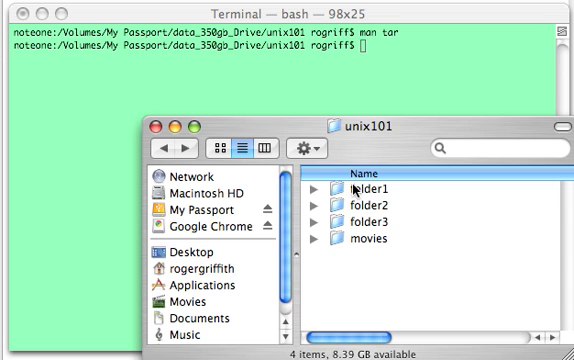
{"action": "mouse_move", "coordinate": [363, 247]}
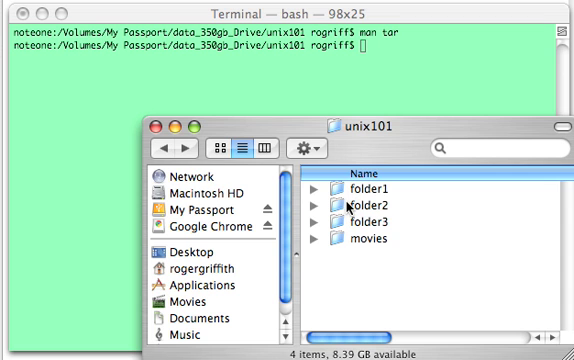
{"action": "mouse_move", "coordinate": [341, 158]}
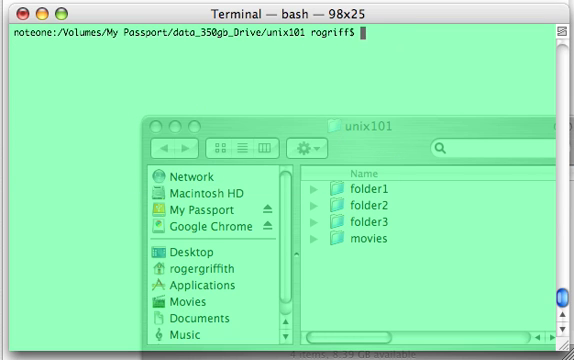
List unix101 with directory markers and move folder1 into movies/.
{"action": "type", "text": "ls -F"}
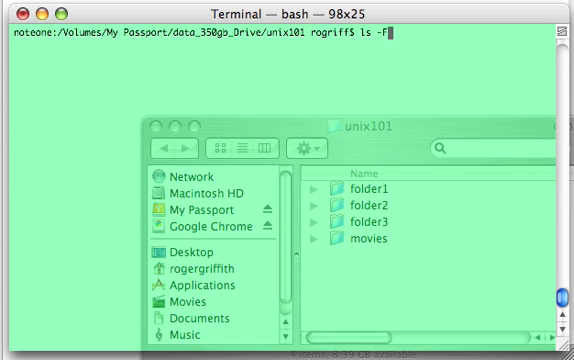
{"action": "key", "text": "Return"}
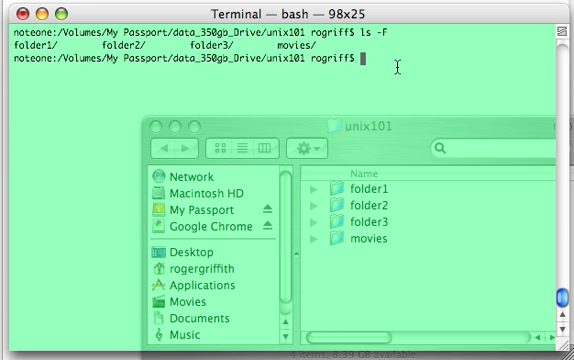
{"action": "type", "text": "mv"}
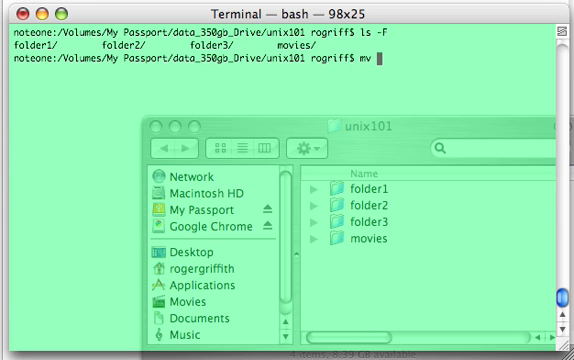
{"action": "type", "text": "folder"}
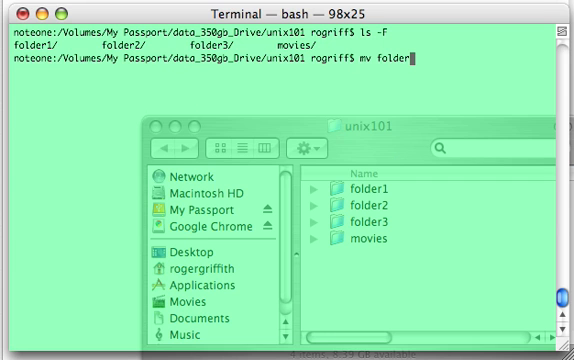
{"action": "type", "text": "1"}
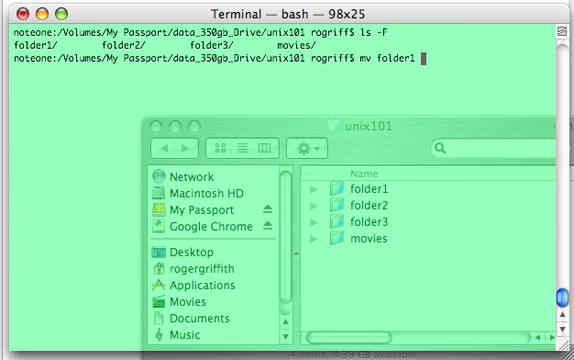
{"action": "key", "text": "Return"}
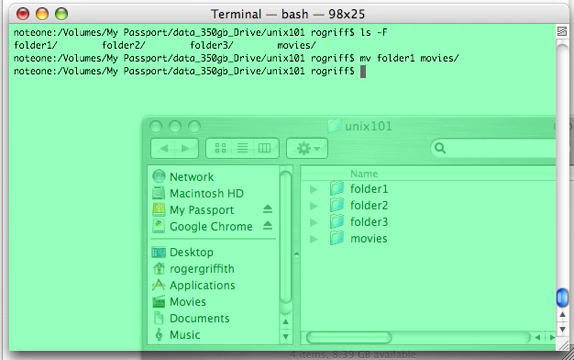
Move the remaining folders into movies with mv folder* movies/.
{"action": "type", "text": "mv"}
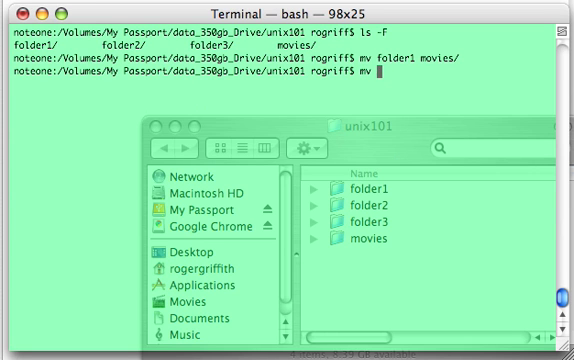
{"action": "type", "text": "folder*"}
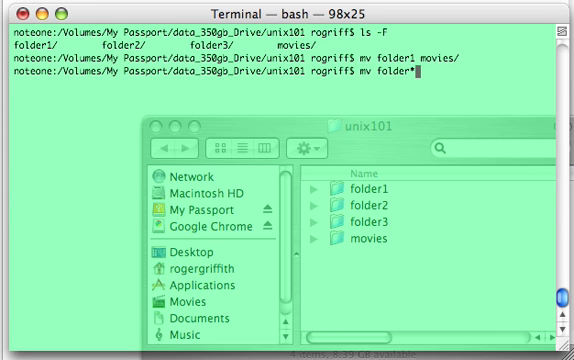
{"action": "type", "text": "movies/"}
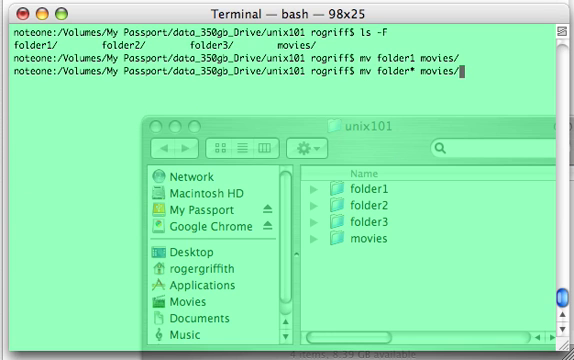
{"action": "type", "text": "ls"}
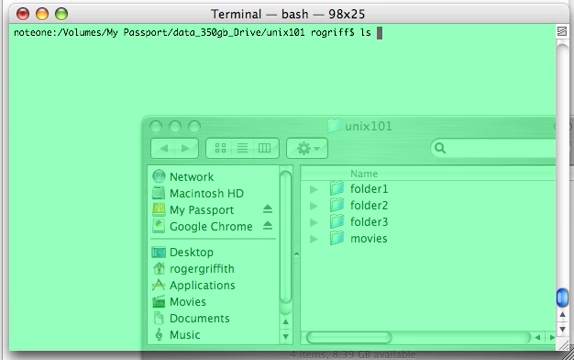
List movies/ plainly and with -F type markers, then list unix101 itself.
{"action": "type", "text": "movies/"}
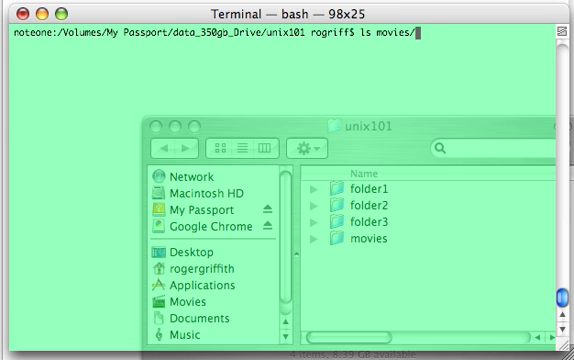
{"action": "key", "text": "Return"}
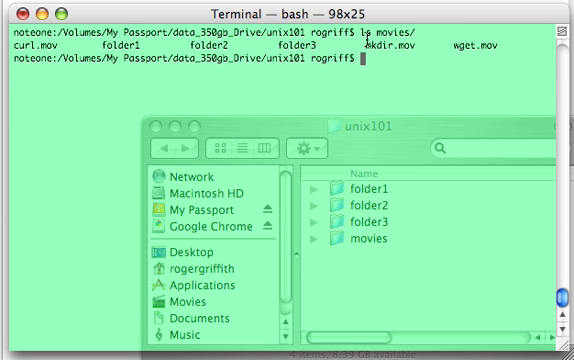
{"action": "type", "text": "ls -F"}
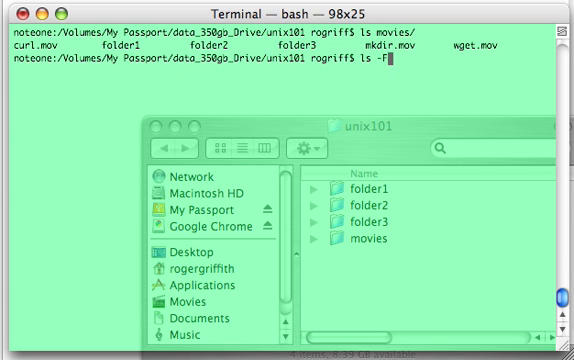
{"action": "key", "text": "Return"}
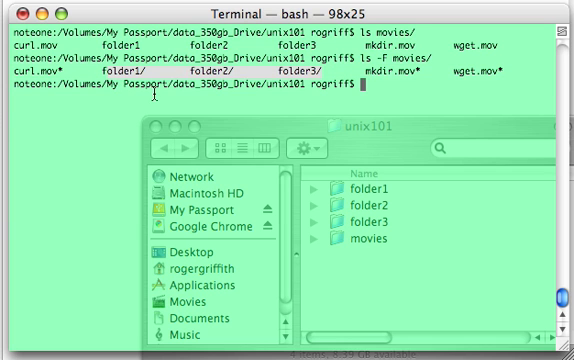
{"action": "key", "text": "Return"}
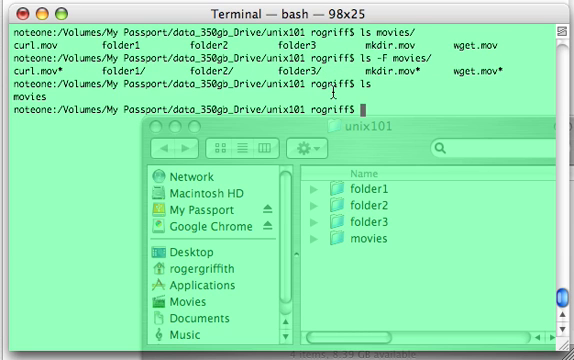
Clear the terminal window.
{"action": "type", "text": "cp"}
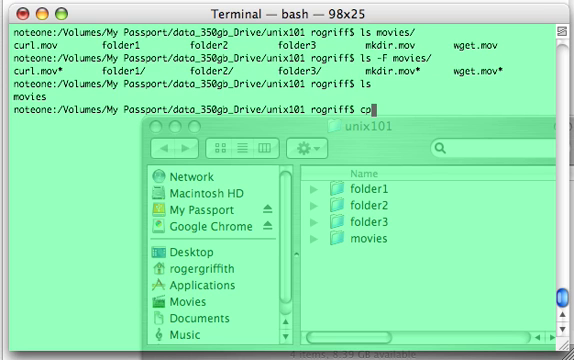
{"action": "type", "text": "l"}
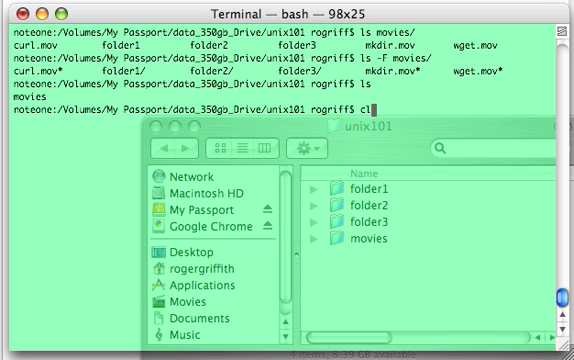
{"action": "key", "text": "Return"}
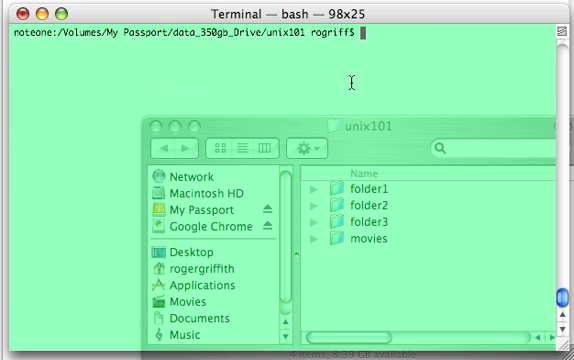
Archive the movies folder into movies.tar with tar cvf, showing each file as it is added.
{"action": "type", "text": "t"}
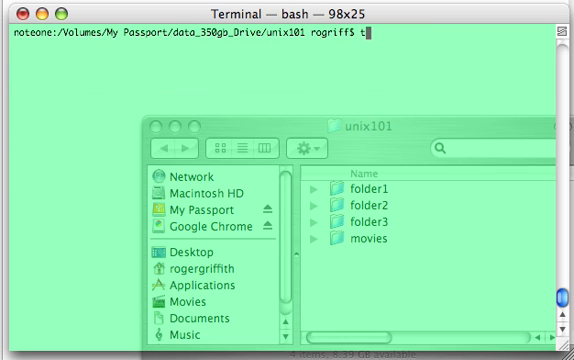
{"action": "type", "text": "ar"}
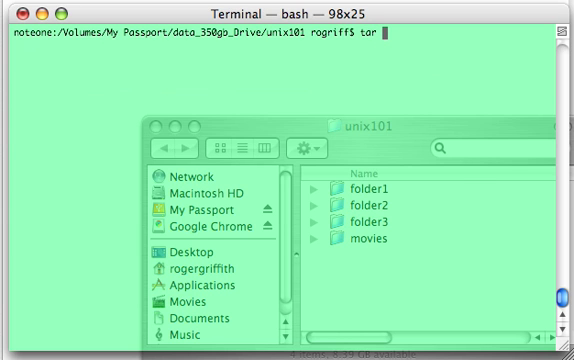
{"action": "type", "text": "c"}
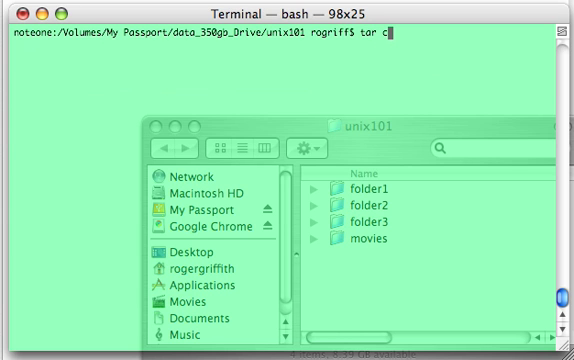
{"action": "type", "text": "v"}
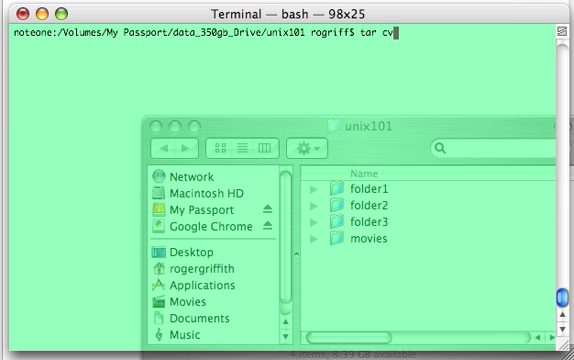
{"action": "type", "text": "f"}
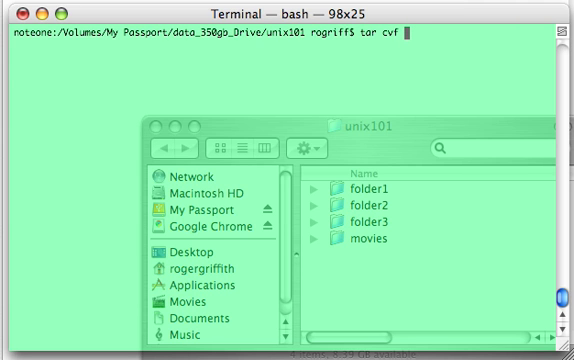
{"action": "type", "text": "movies."}
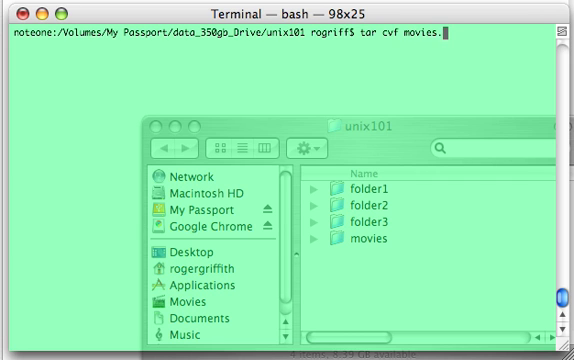
{"action": "type", "text": "tar"}
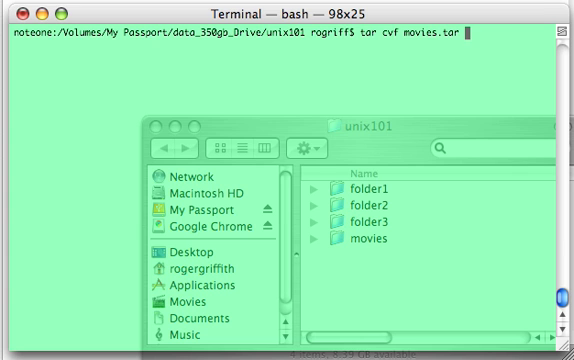
{"action": "type", "text": "movies"}
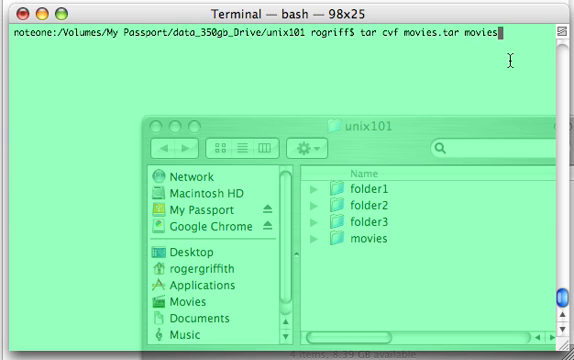
{"action": "key", "text": "Return"}
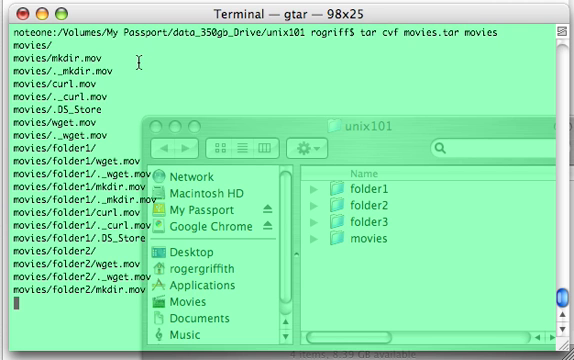
{"action": "scroll", "scroll_direction": "down", "scroll_amount": 3}
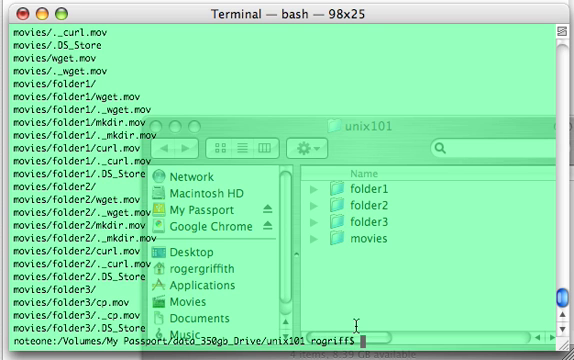
{"action": "mouse_move", "coordinate": [308, 55]}
{"action": "type", "text": "ls"}
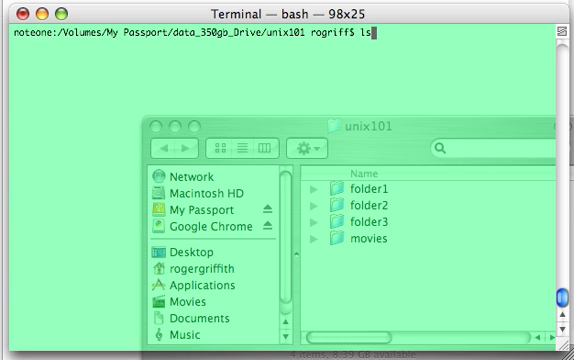
List unix101 with ls and ls -F to confirm movies.tar sits beside the movies folder.
{"action": "key", "text": "Return"}
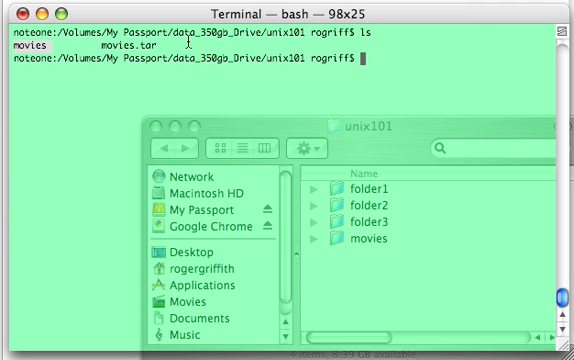
{"action": "type", "text": "ls -F"}
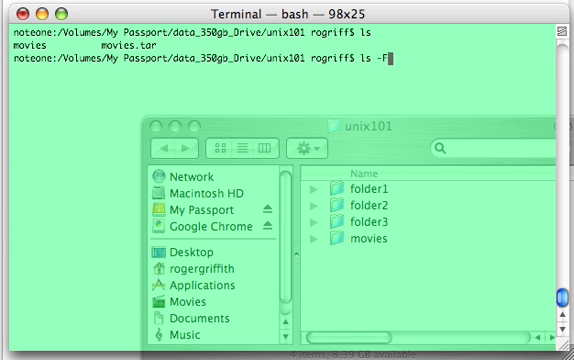
{"action": "key", "text": "Return"}
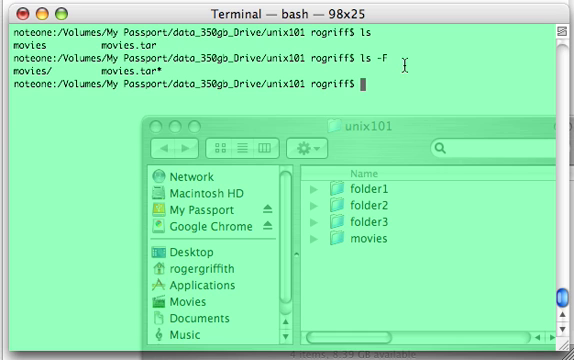
Attempt rm movies and rmdir movies, which refuse the non-empty folder.
{"action": "type", "text": "rm"}
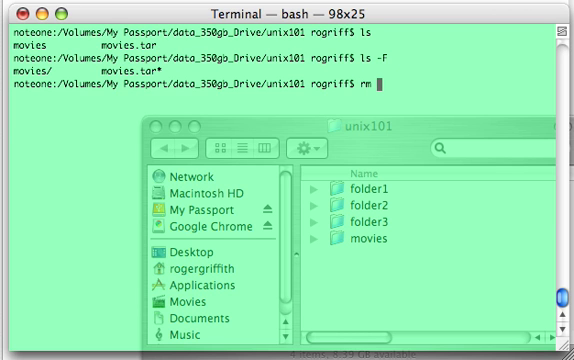
{"action": "type", "text": "mo"}
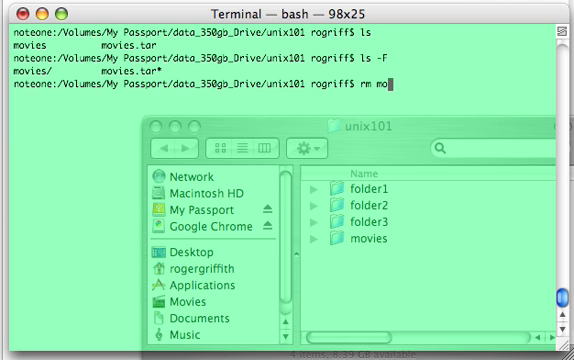
{"action": "type", "text": "vies"}
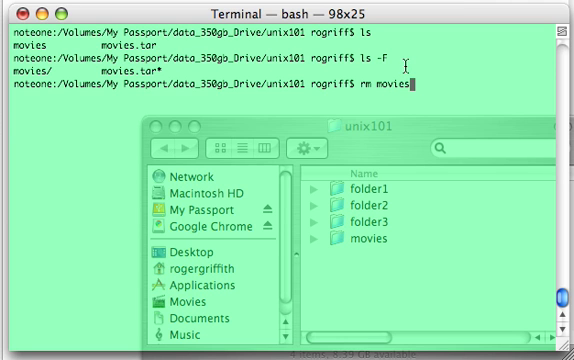
{"action": "key", "text": "Return"}
{"action": "type", "text": "r"}
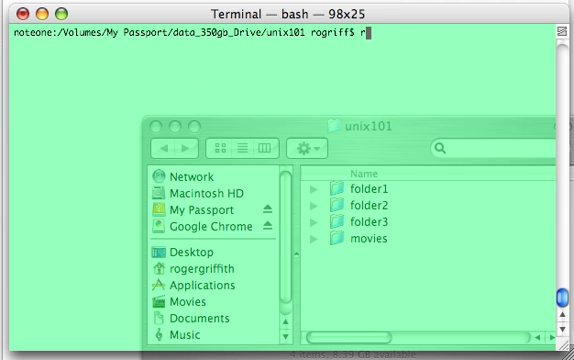
{"action": "type", "text": "mdir"}
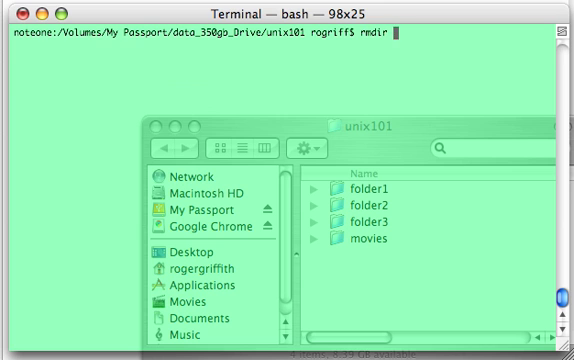
{"action": "key", "text": "Return"}
{"action": "type", "text": "rm "}
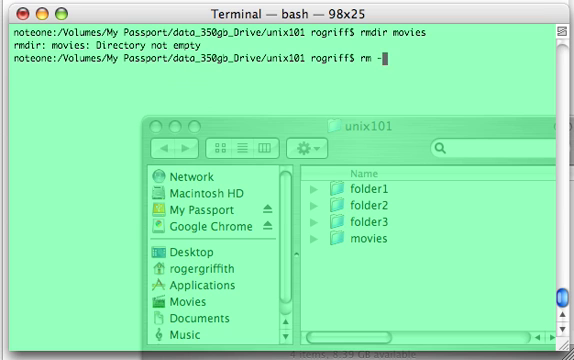
Force-delete the movies folder and its contents with rm -rf movies.
{"action": "type", "text": "-rf m"}
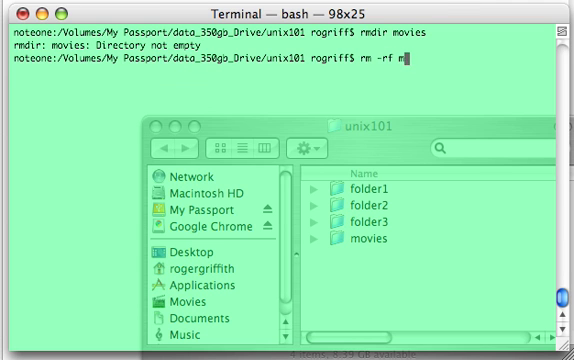
{"action": "key", "text": "Return"}
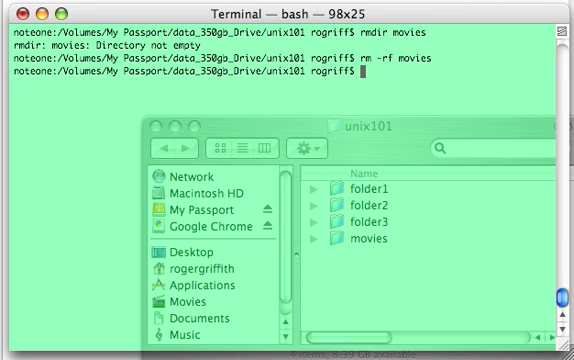
{"action": "type", "text": "ls"}
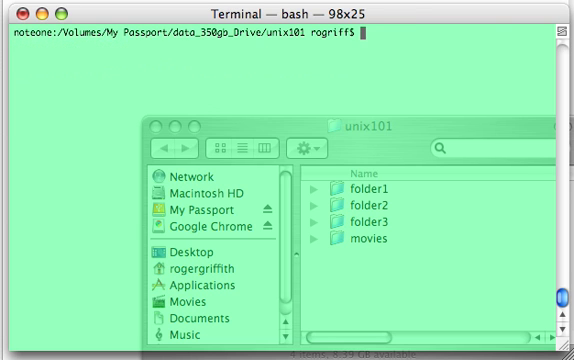
{"action": "key", "text": "Return"}
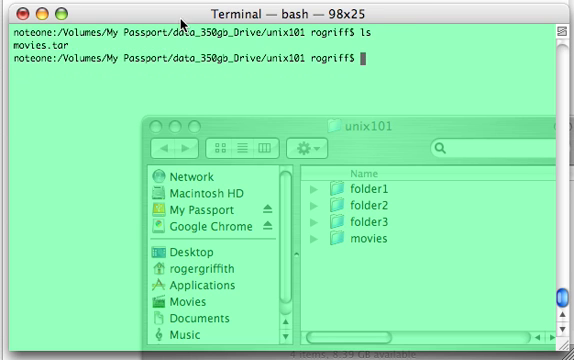
{"action": "type", "text": "ls -F"}
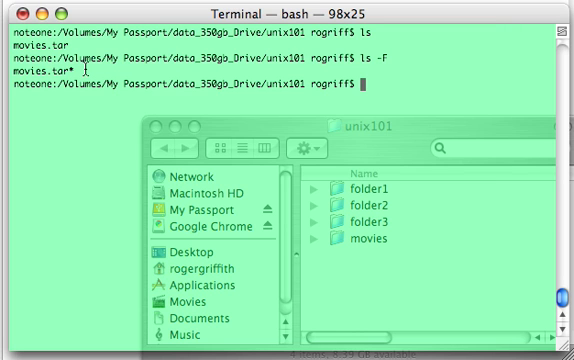
{"action": "type", "text": "tar"}
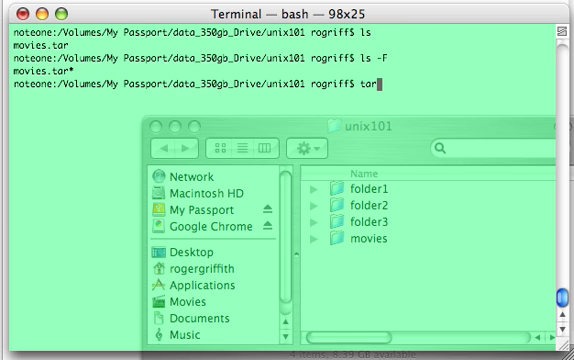
{"action": "type", "text": "c"}
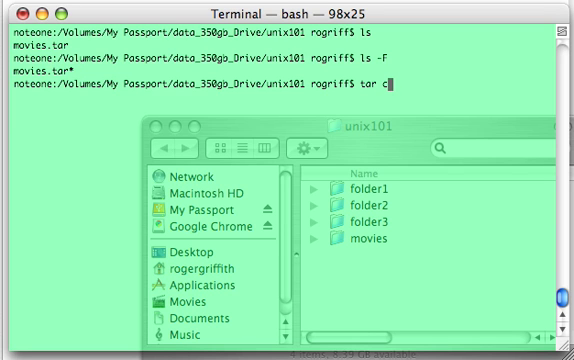
{"action": "type", "text": "vf"}
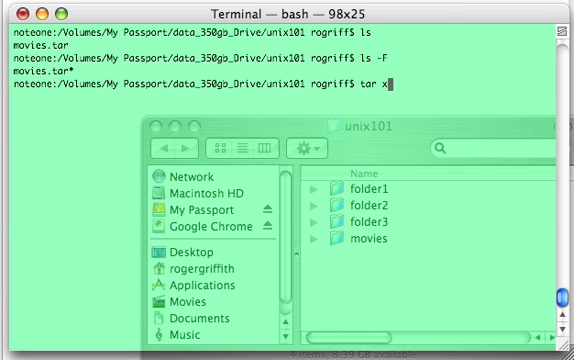
{"action": "type", "text": "vf"}
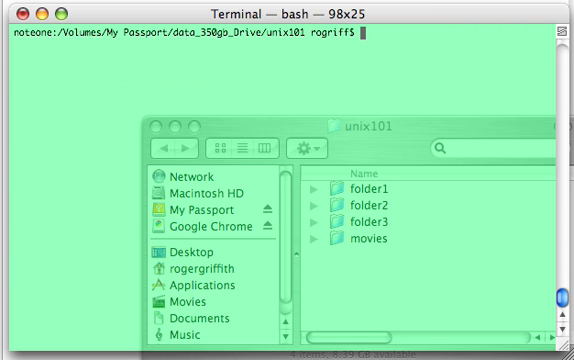
Confirm only movies.tar remains, then extract it with tar xvf movies.tar.
{"action": "key", "text": "Return"}
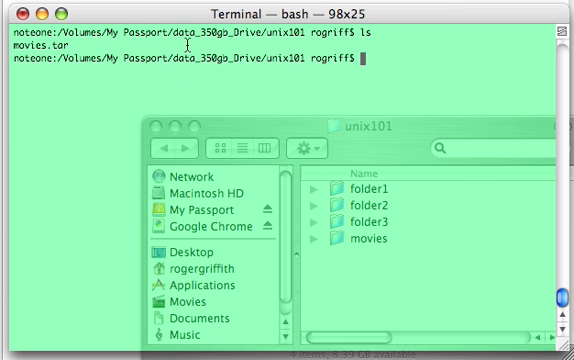
{"action": "mouse_move", "coordinate": [410, 48]}
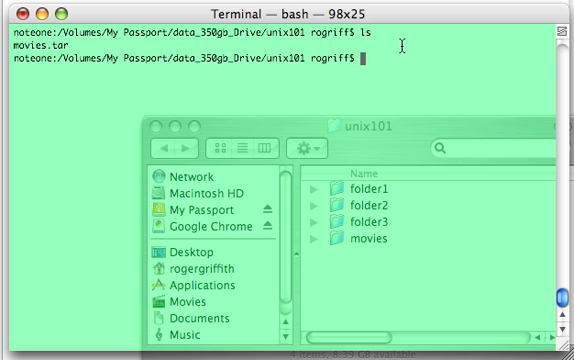
{"action": "type", "text": "tar"}
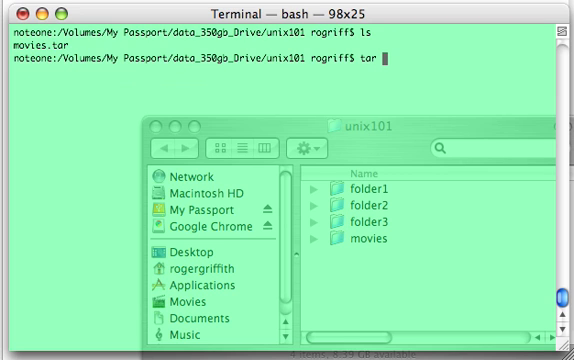
{"action": "type", "text": "xvf"}
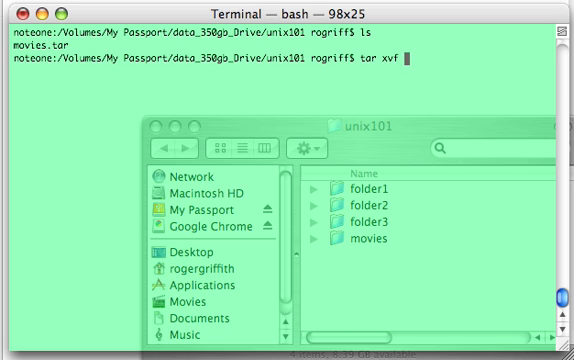
{"action": "type", "text": "movies.tar"}
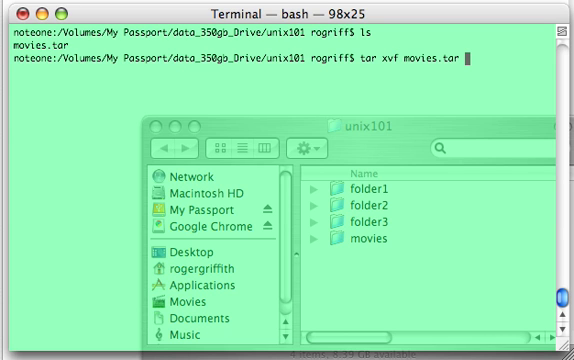
{"action": "key", "text": "Return"}
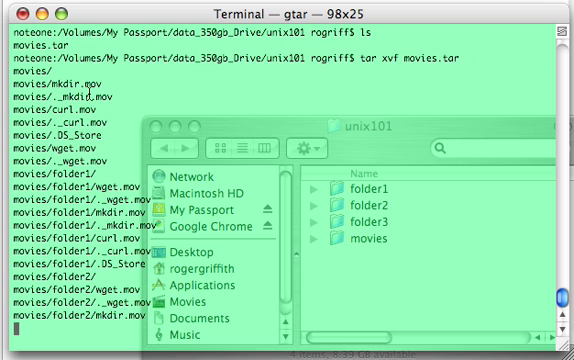
{"action": "scroll", "scroll_direction": "down", "scroll_amount": 3}
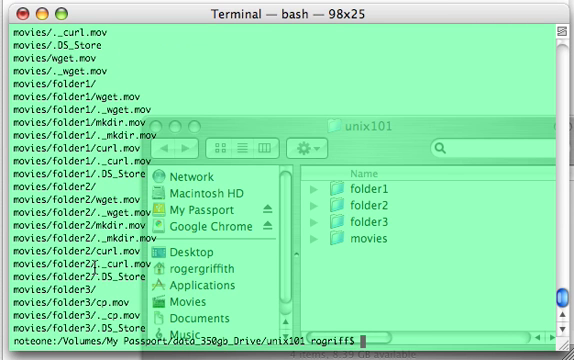
Clear the extraction output and list the restored movies folder with ls -F.
{"action": "type", "text": "clea"}
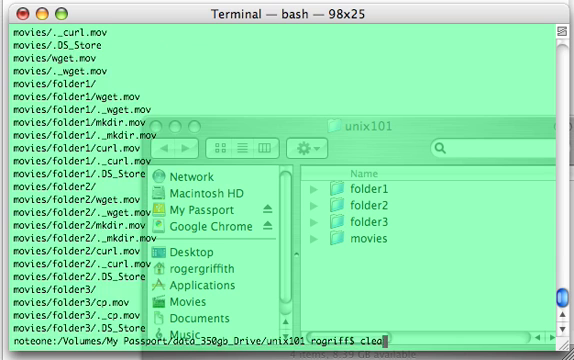
{"action": "key", "text": "Return"}
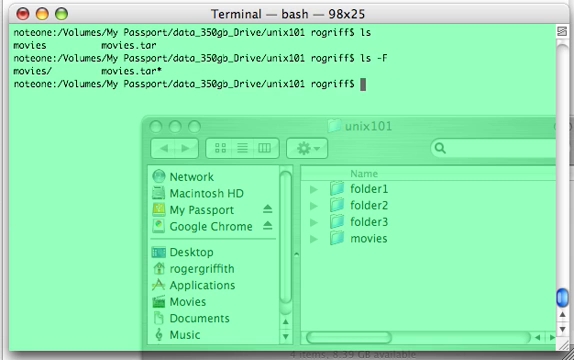
{"action": "type", "text": "ls -F"}
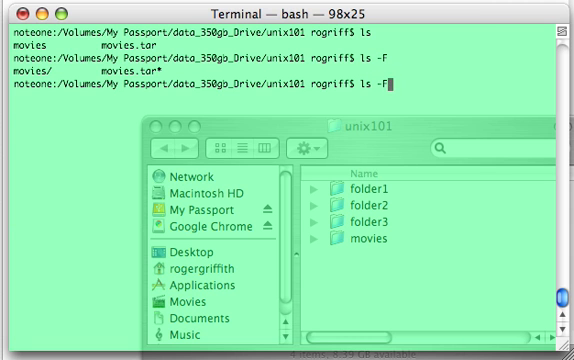
{"action": "key", "text": "Return"}
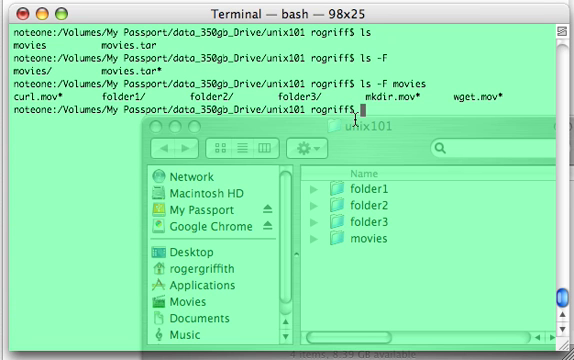
{"action": "type", "text": "man"}
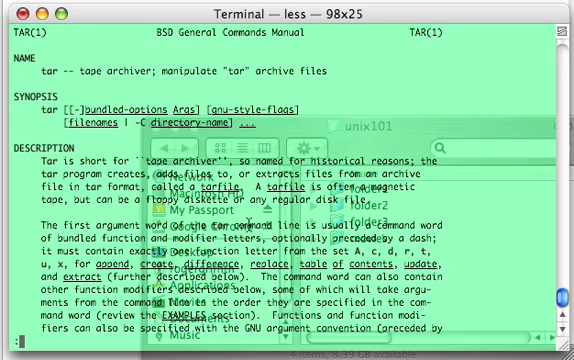
Scroll the tar manual down to its OPTIONS section.
{"action": "scroll", "scroll_direction": "down", "scroll_amount": 3}
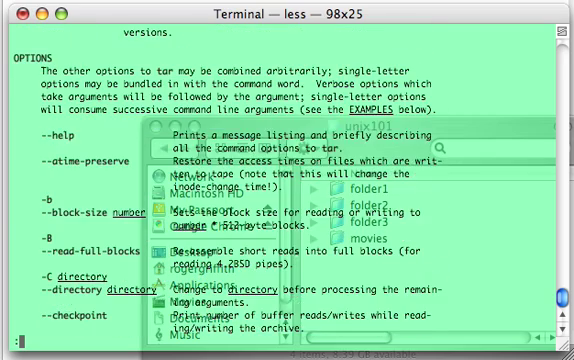